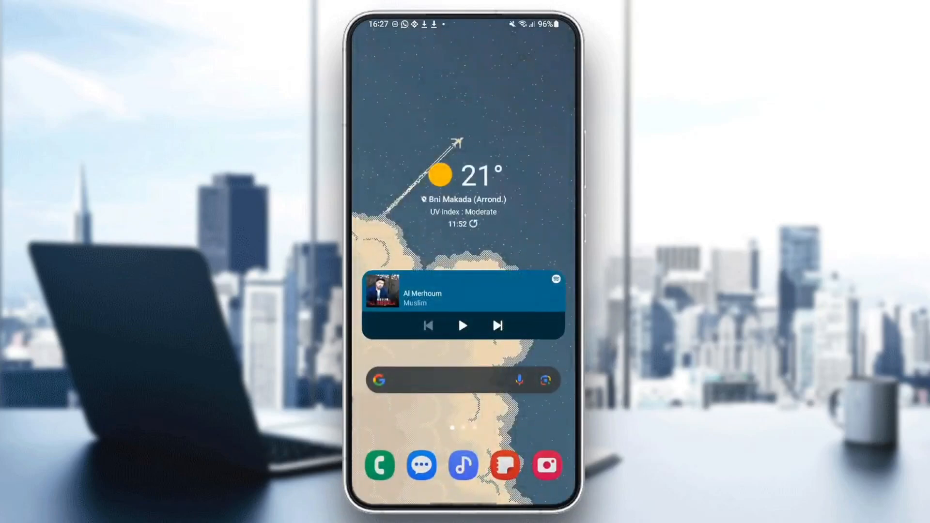
Open Settings from the app drawer and scroll the main list down toward Apps.
scroll("up", 3)
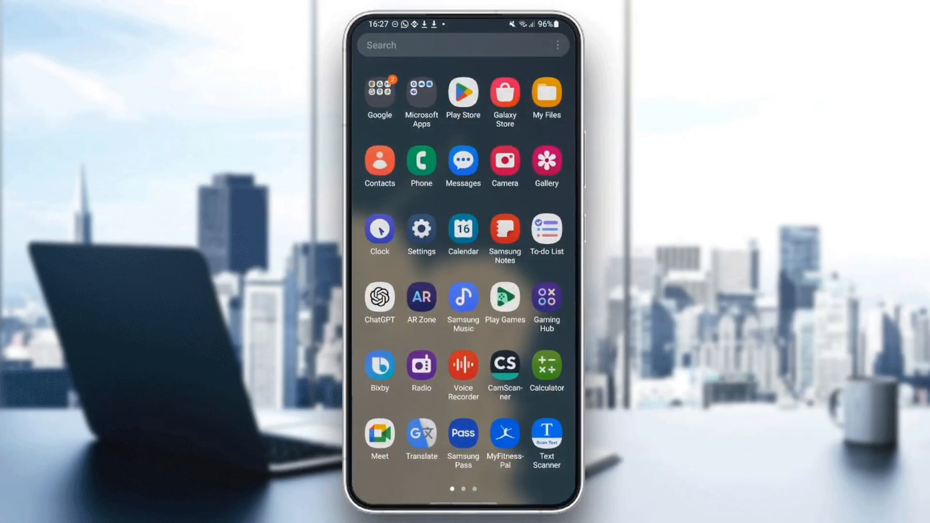
left_click(421, 228)
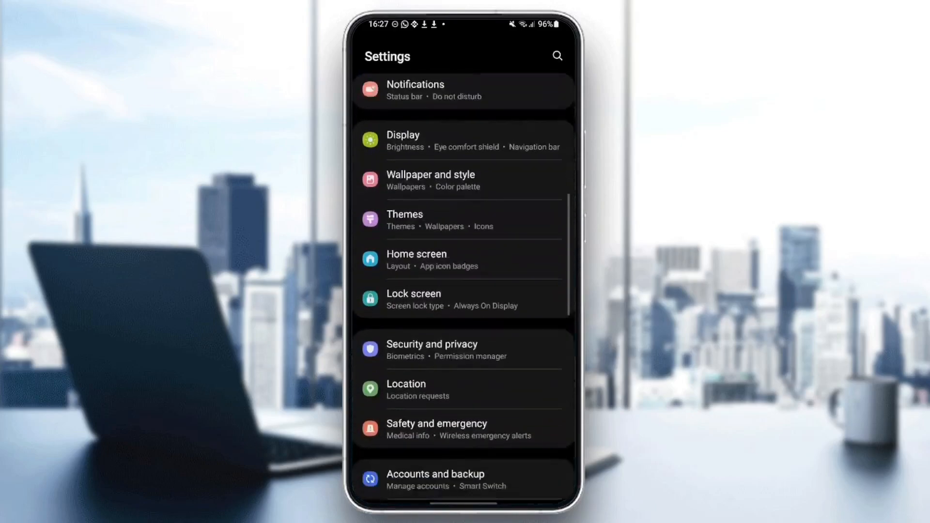
scroll("down", 3)
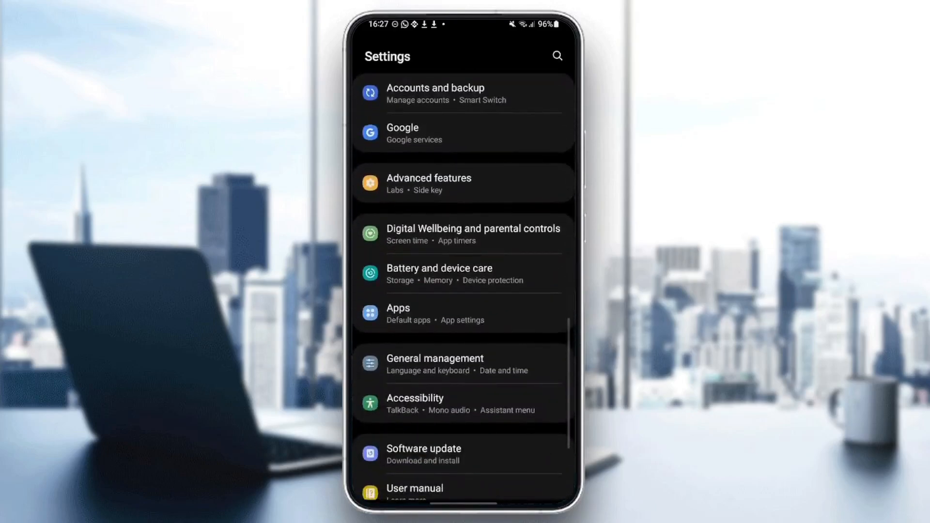
Open Apps, confirm the filter and sort sheet, then scroll to Crunchyroll and open it.
left_click(462, 313)
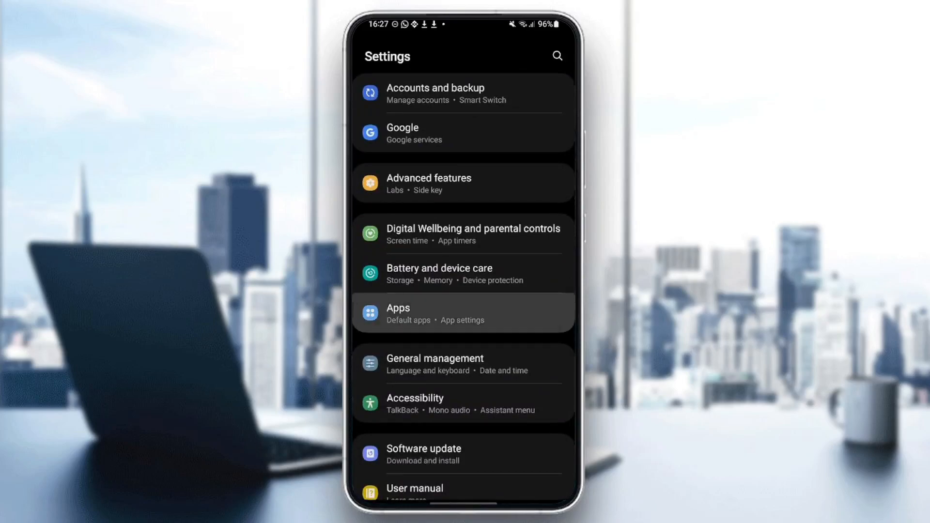
left_click(462, 314)
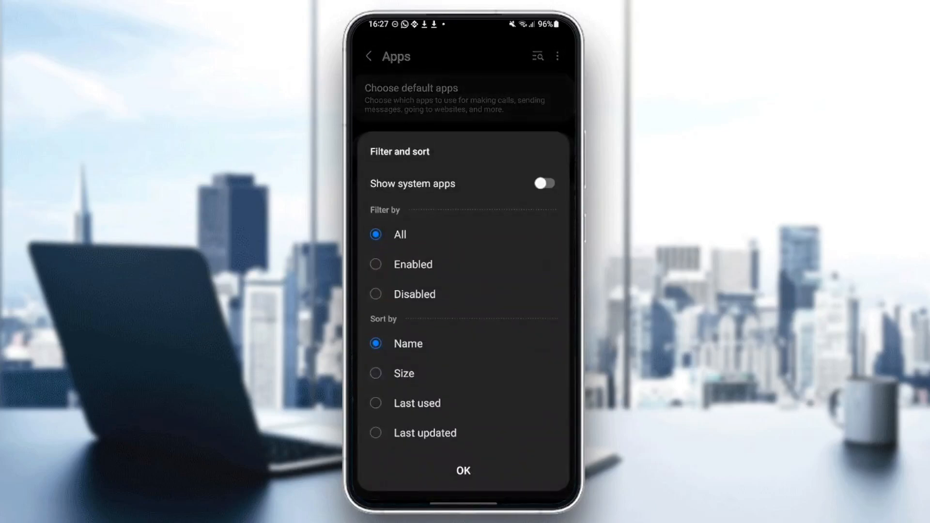
left_click(462, 470)
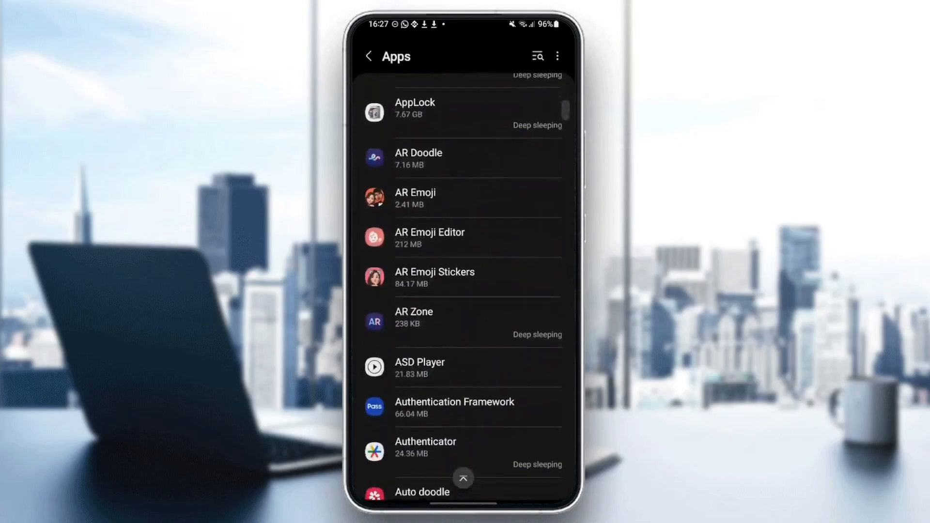
scroll("down", 3)
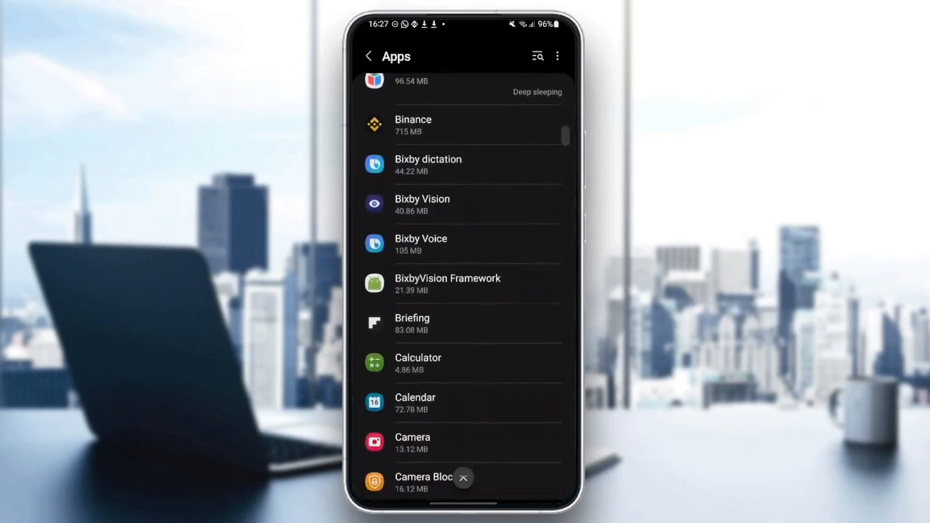
scroll("down", 3)
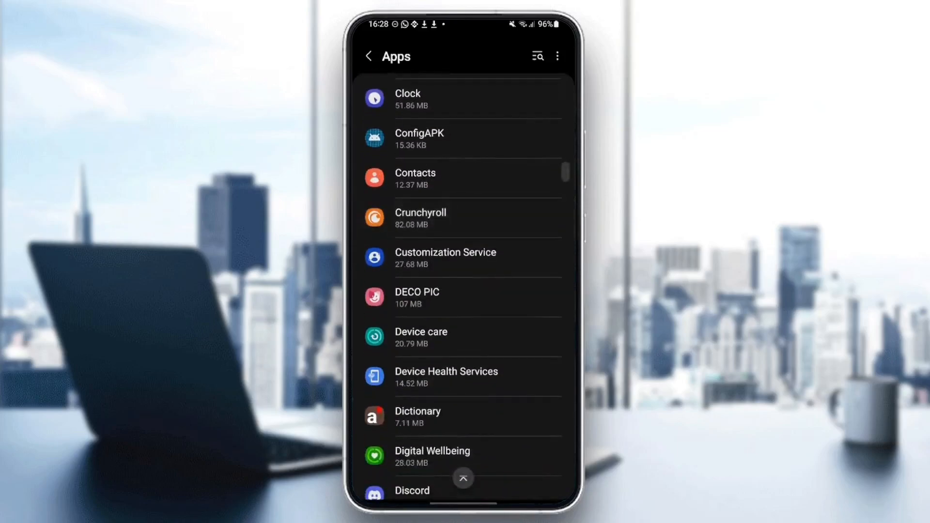
left_click(462, 218)
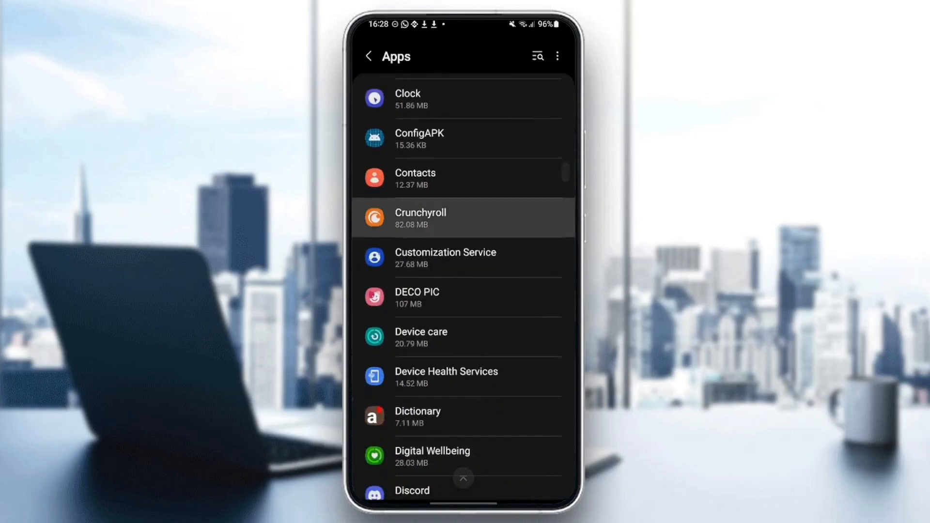
Review Crunchyroll's notification and permission settings, returning to its app info each time.
left_click(463, 217)
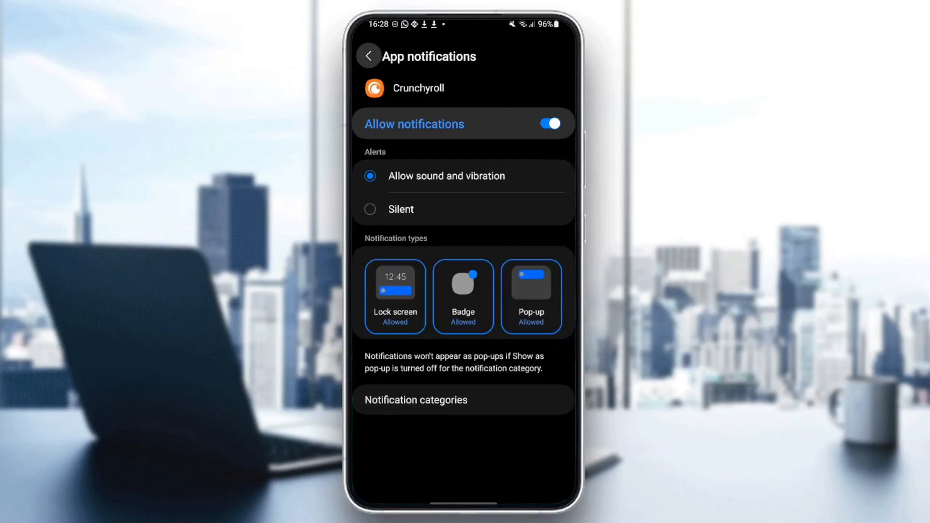
left_click(368, 56)
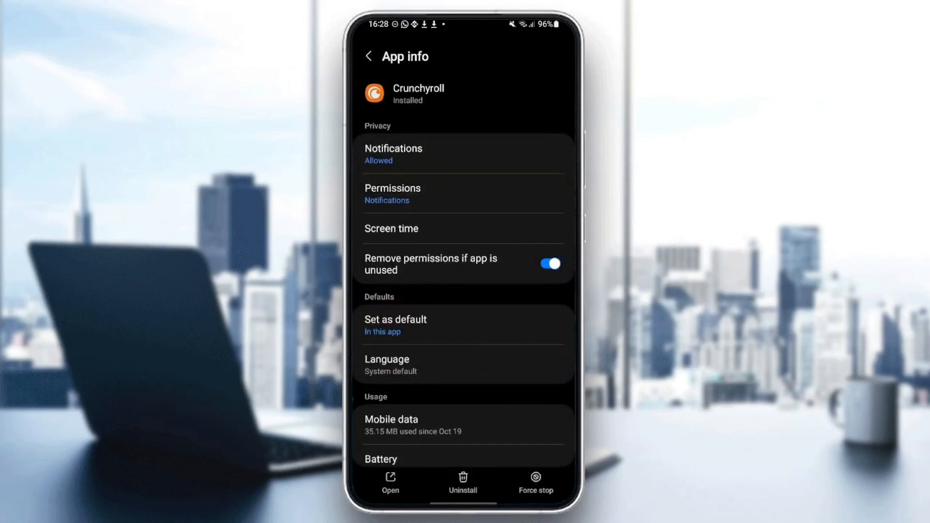
left_click(391, 193)
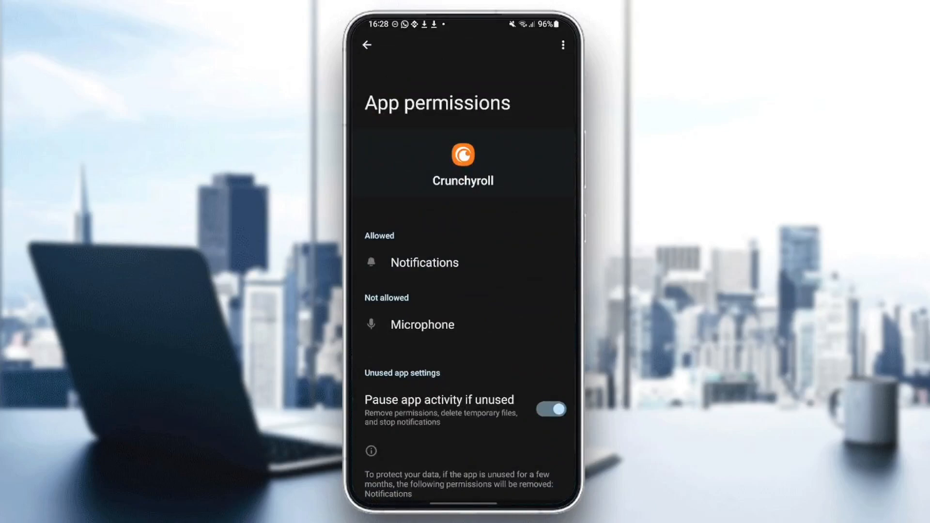
left_click(366, 44)
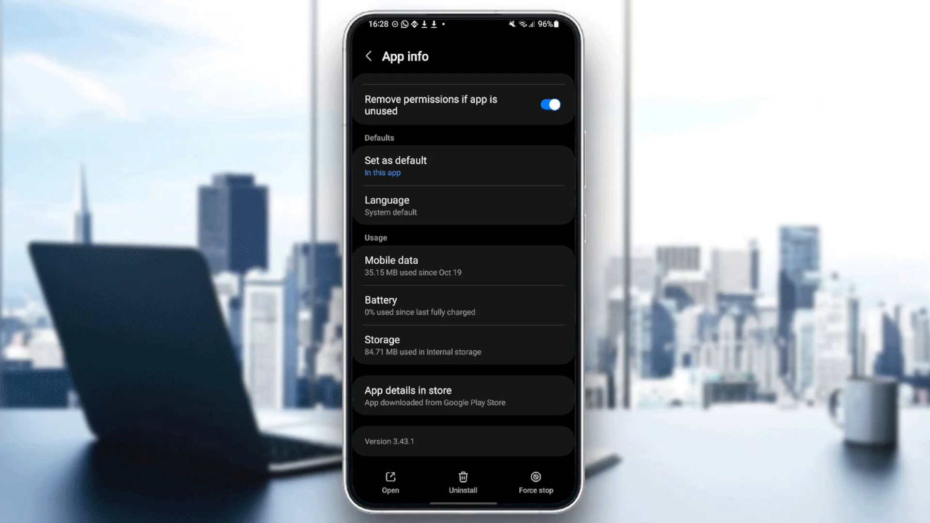
Clear Crunchyroll's cache to 0 B from its Storage page and go home.
left_click(463, 345)
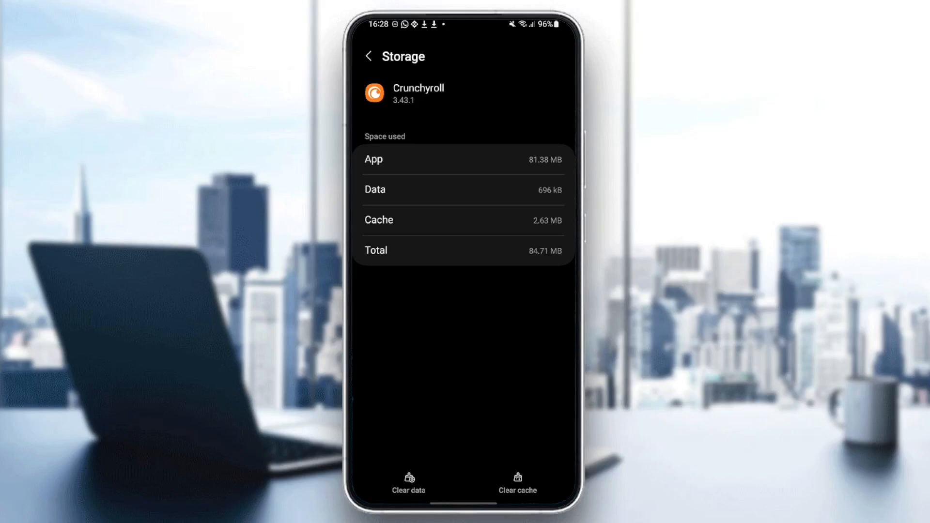
left_click(516, 482)
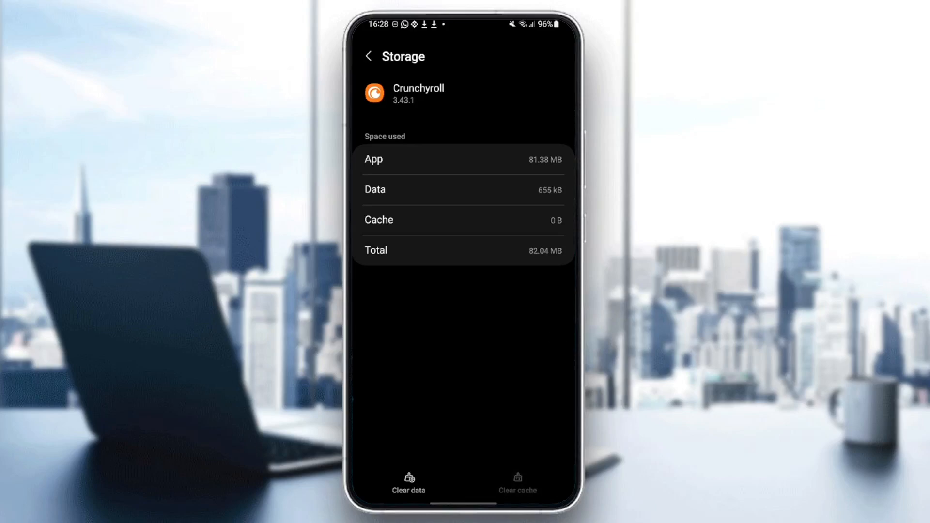
left_click(368, 56)
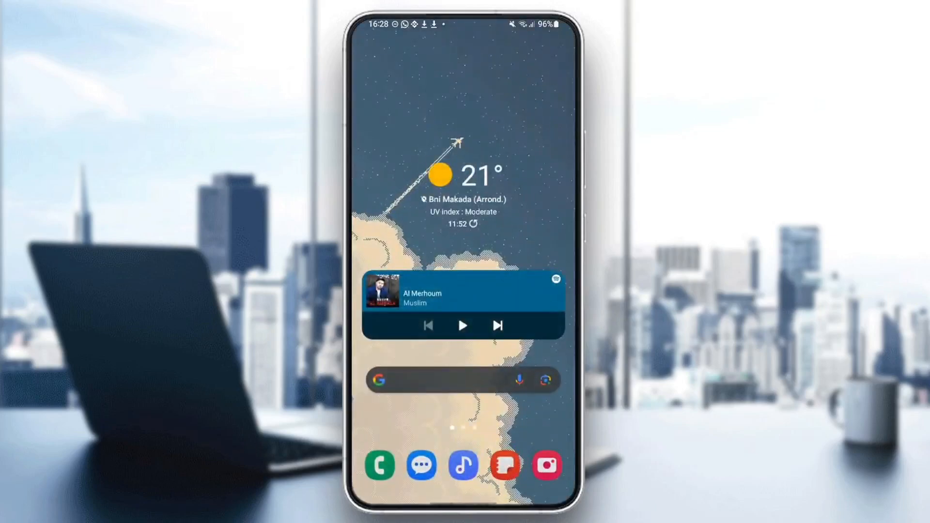
Launch Crunchyroll from the last page of the app drawer.
scroll("up", 3)
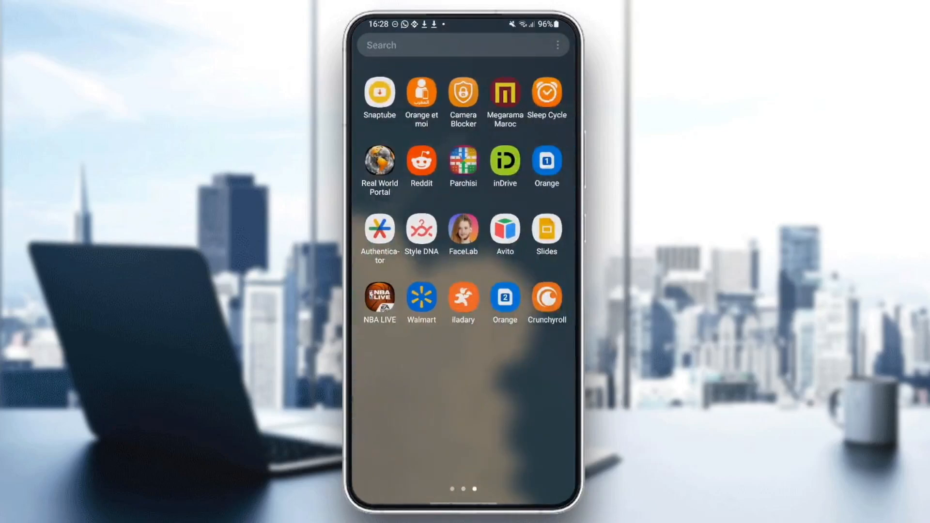
left_click(547, 294)
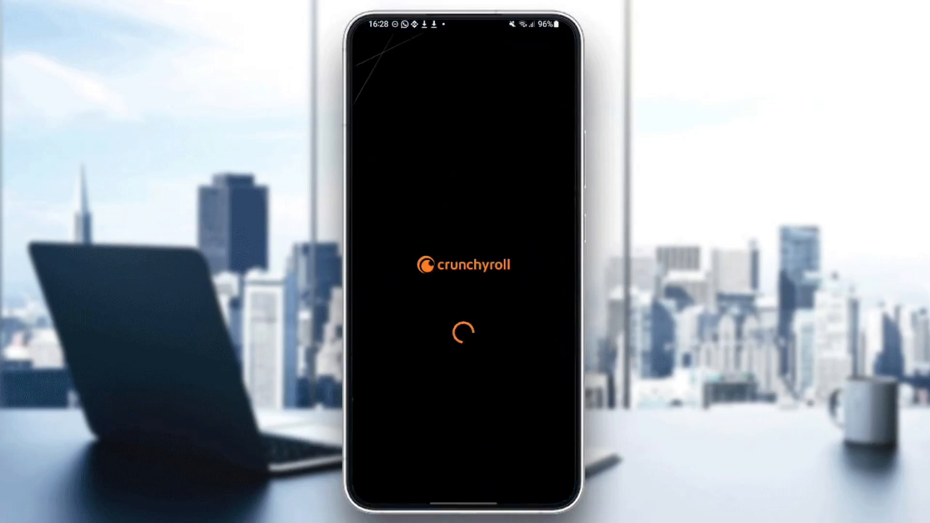